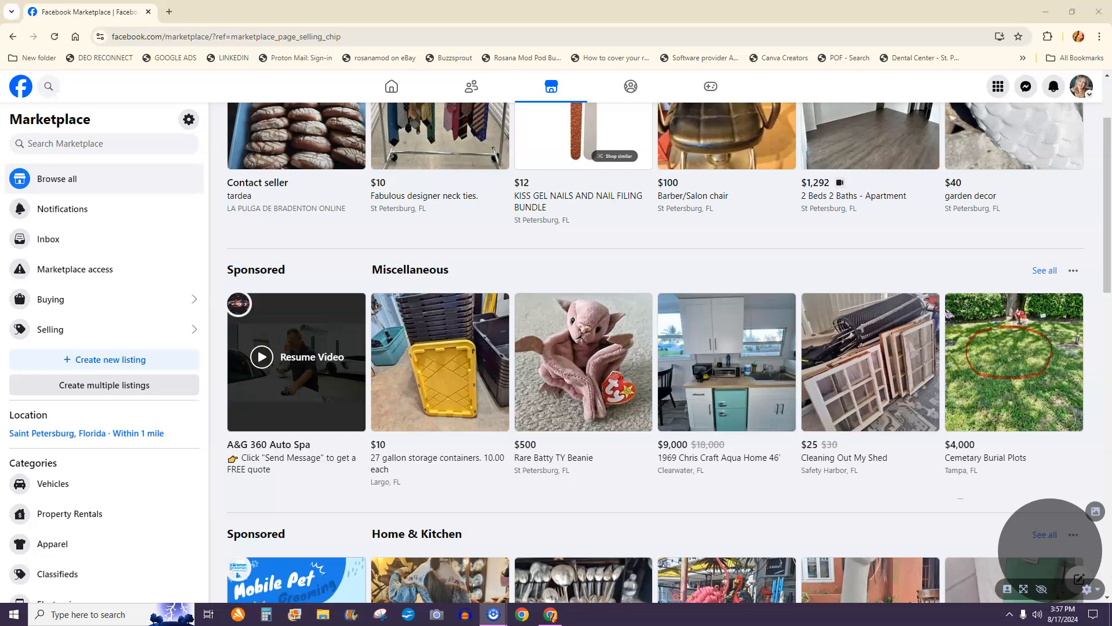
mouse_move(56, 485)
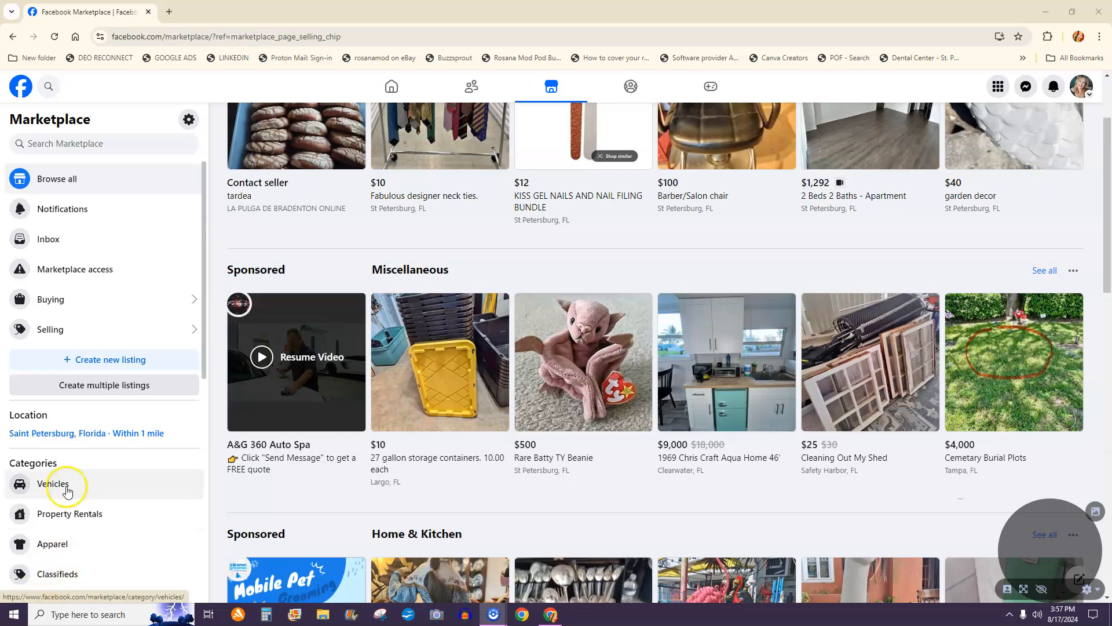
mouse_move(102, 239)
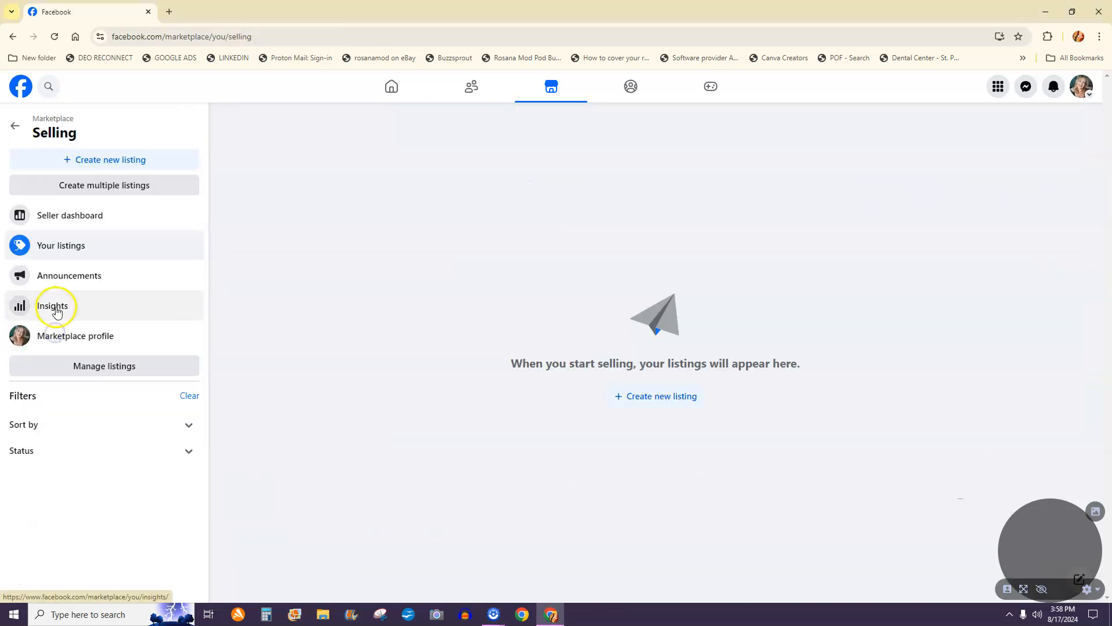
mouse_move(69, 344)
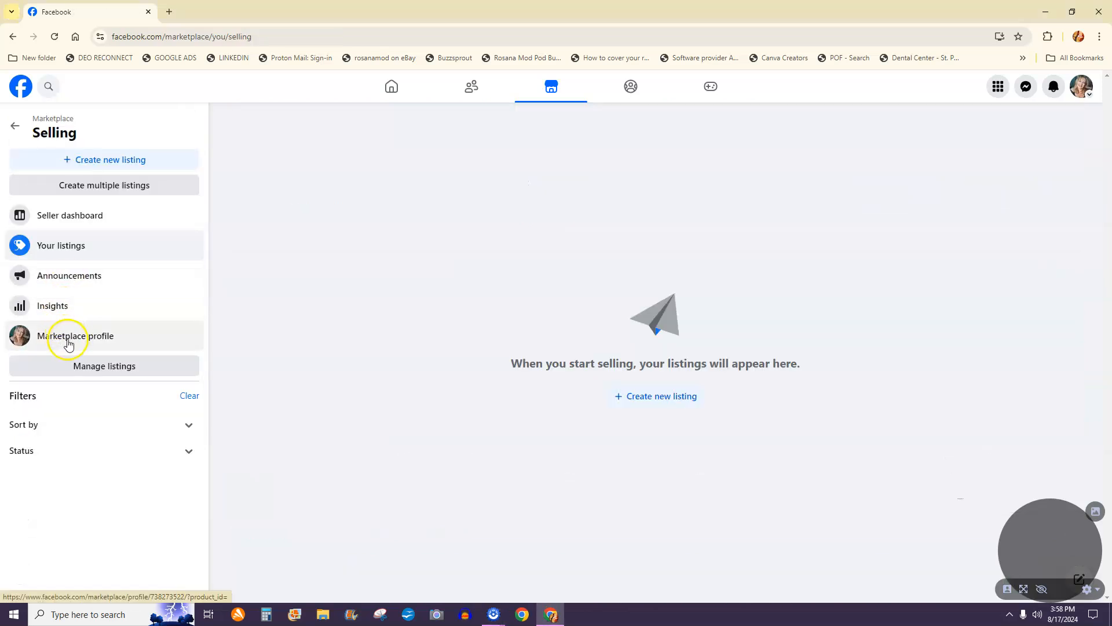
- View your own Marketplace seller profile from the empty Selling page
click(76, 336)
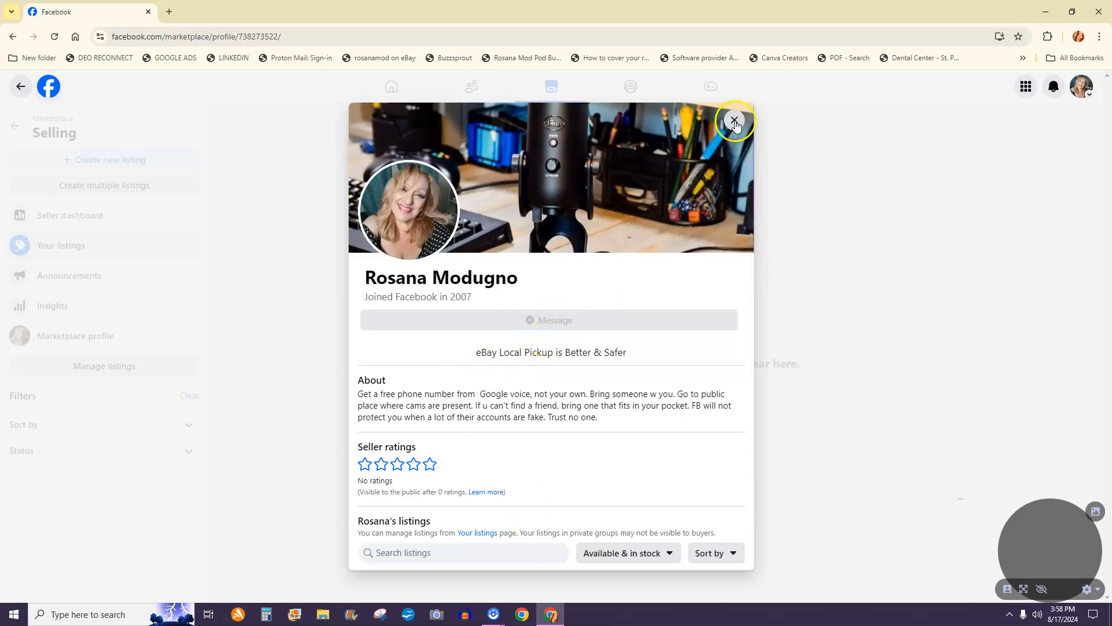
- Close the seller profile and show options for the Black Rifle Coffee Company notification
click(735, 120)
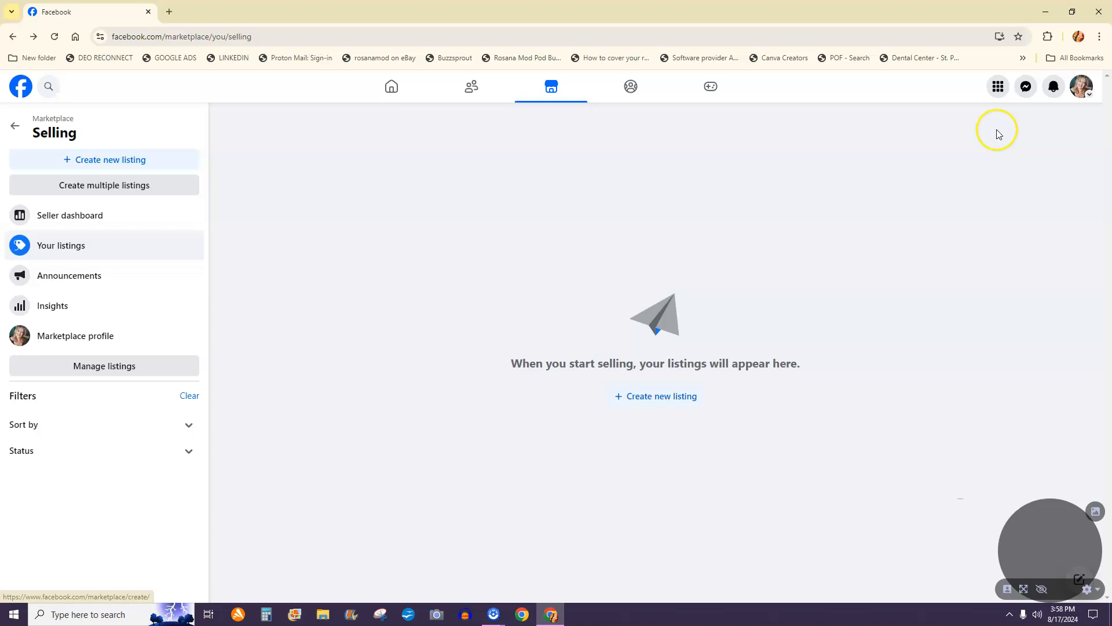
click(1054, 87)
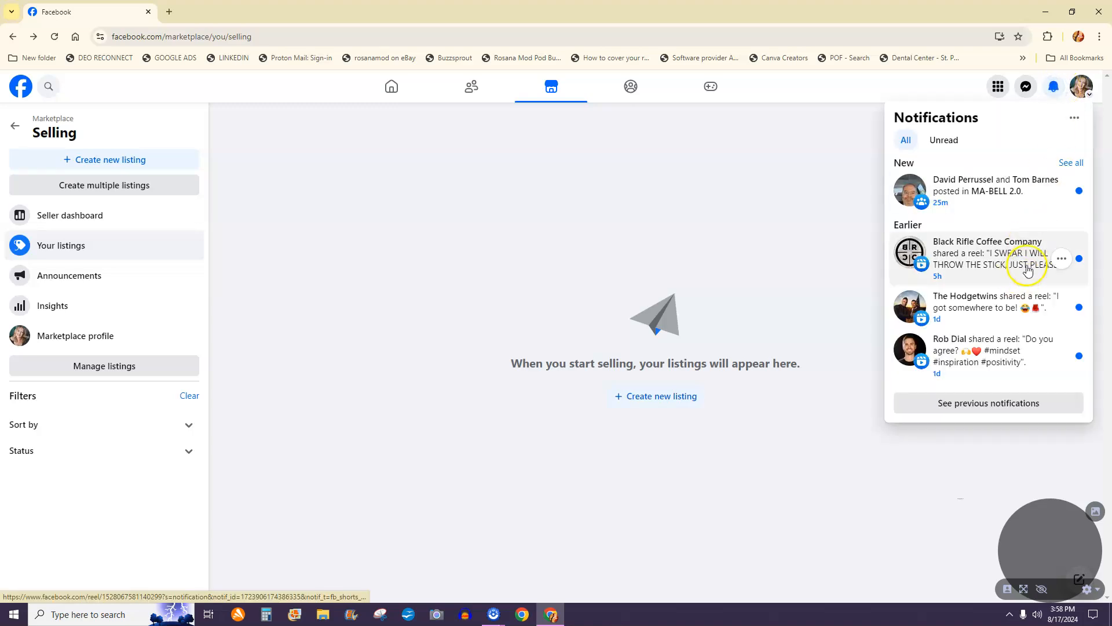
click(1061, 258)
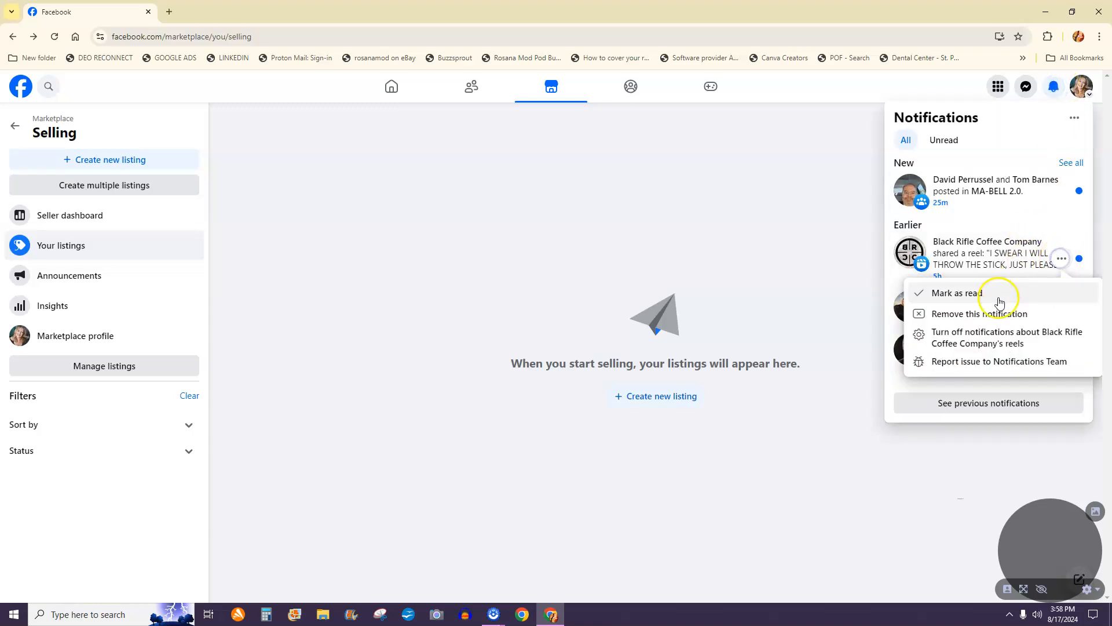